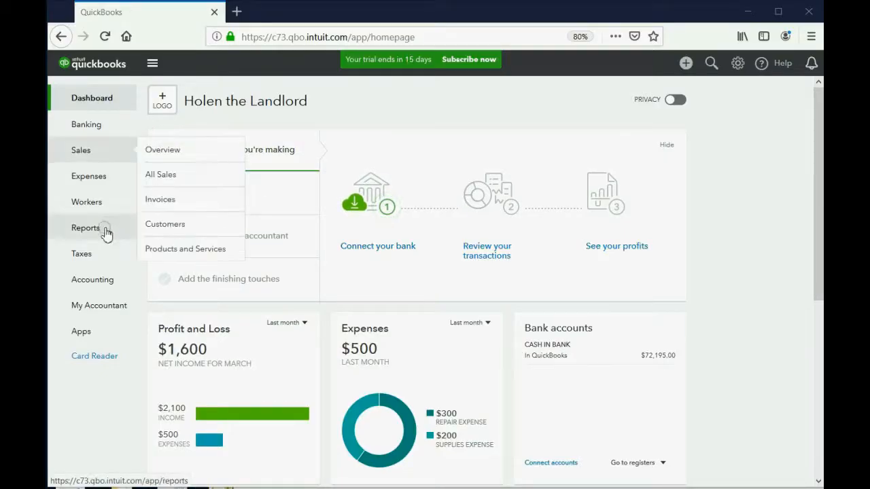
- Start a new Chart of Accounts entry typed as an Expenses / Bad Debts account
left_click(93, 278)
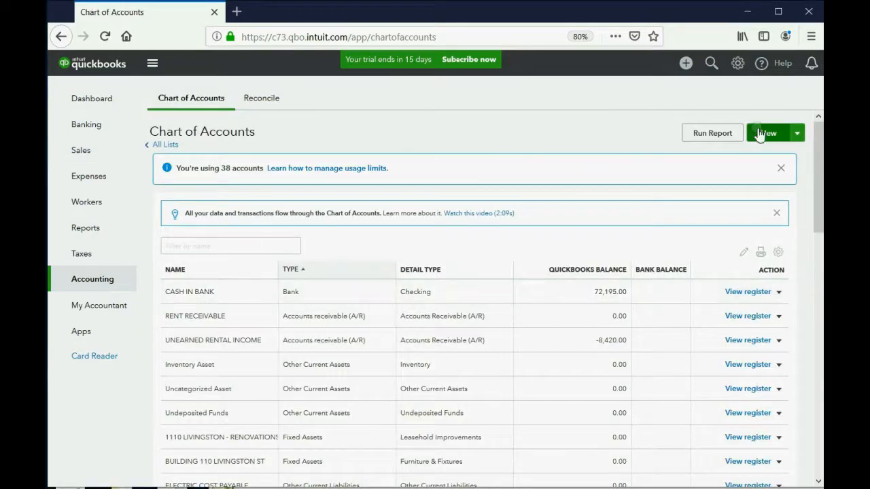
left_click(767, 133)
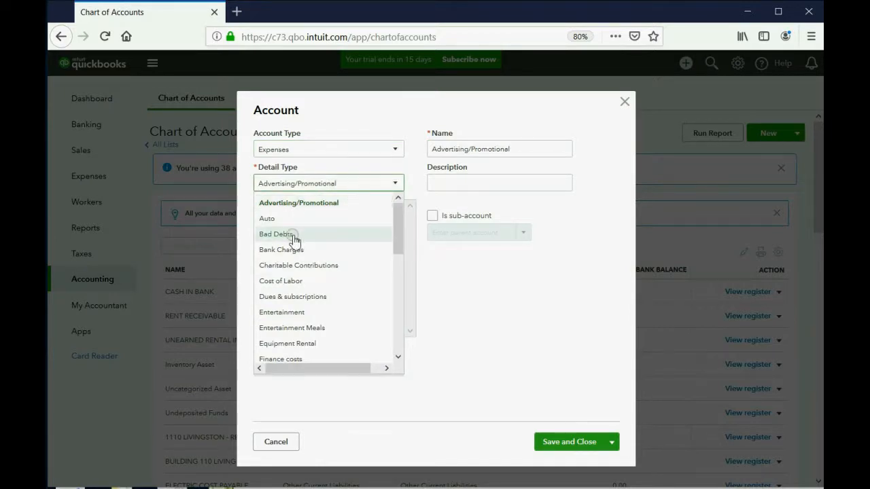
left_click(276, 234)
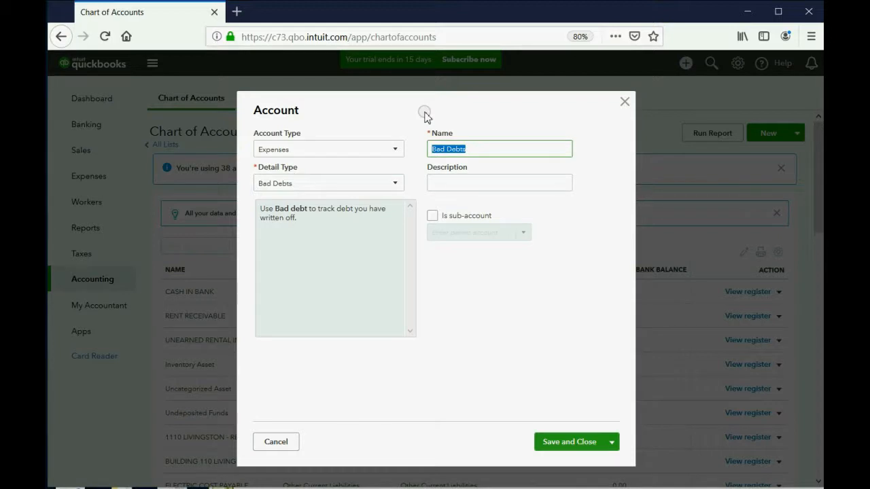
- Name the account UNCOLLECTABLE RENT EXPENSE and save it
type("UNCOLLECT")
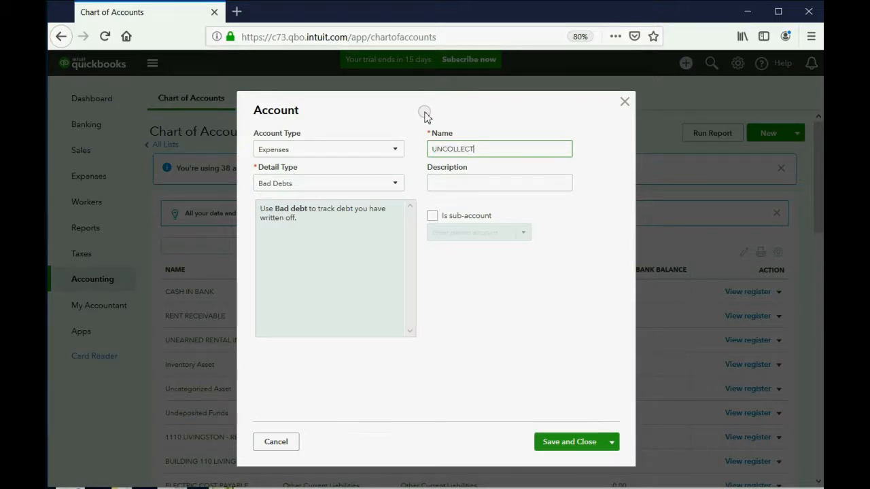
type("ABLE RENT")
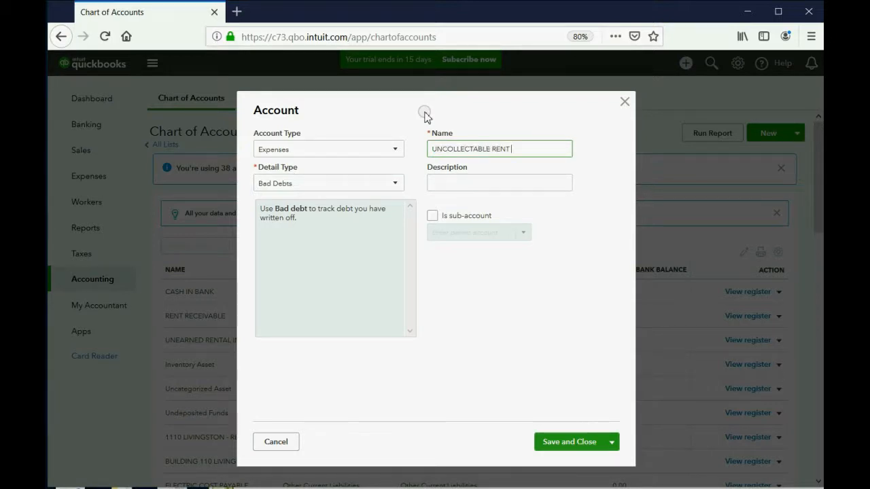
type("EXPENSE")
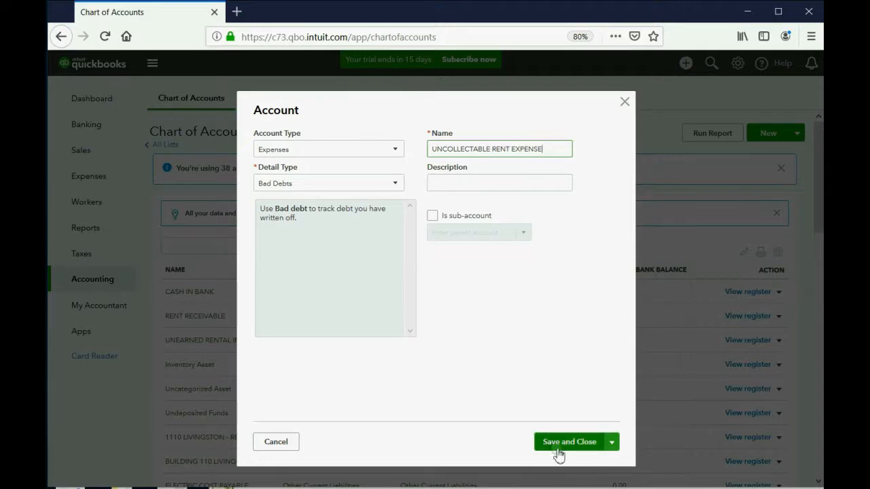
left_click(569, 441)
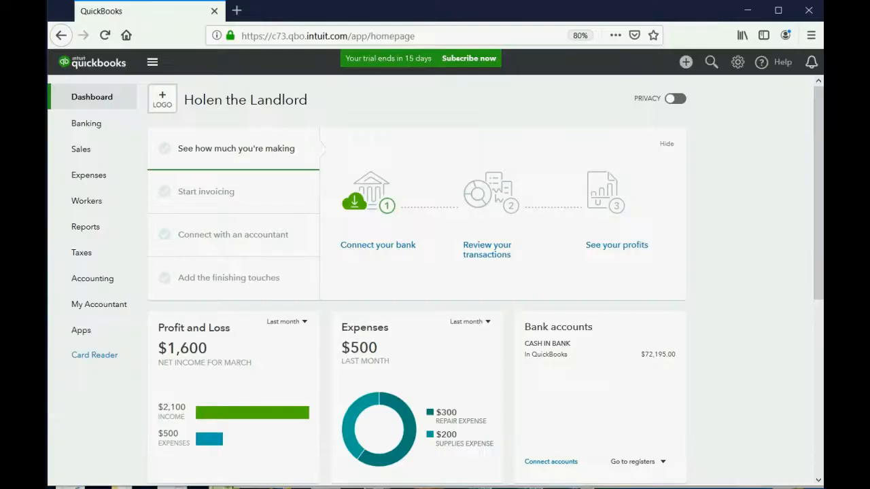
left_click(85, 226)
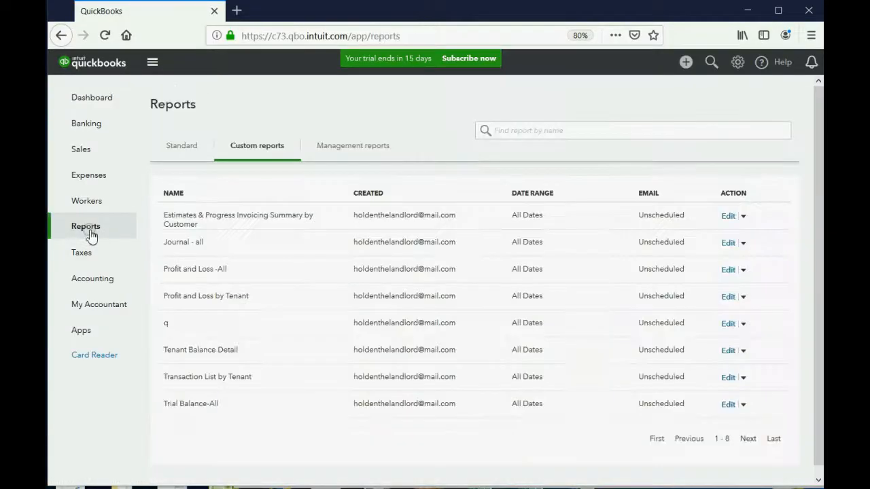
left_click(201, 349)
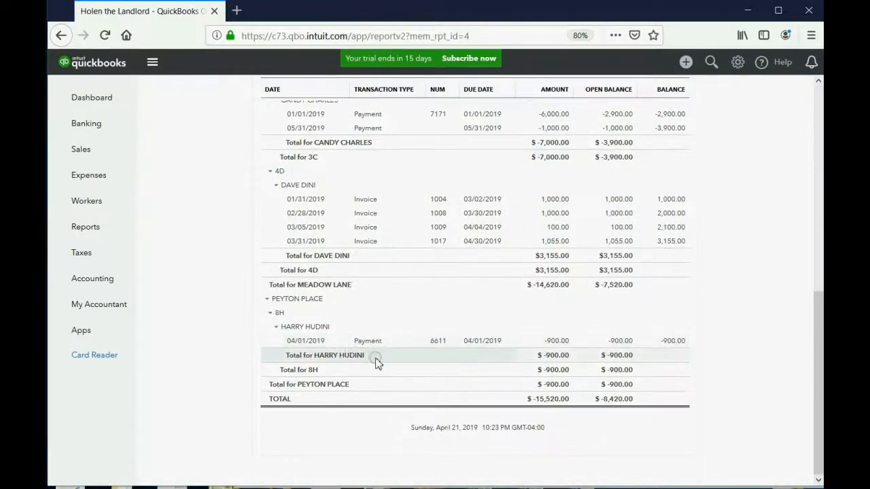
mouse_move(647, 261)
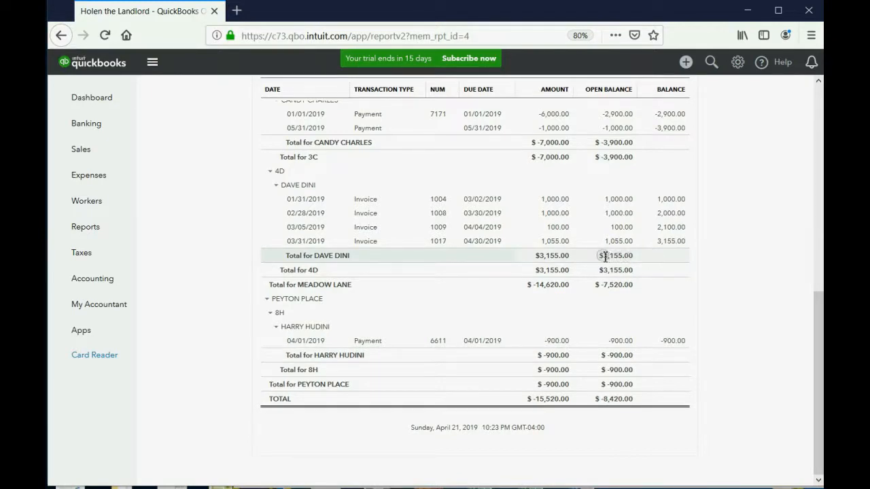
double_click(614, 255)
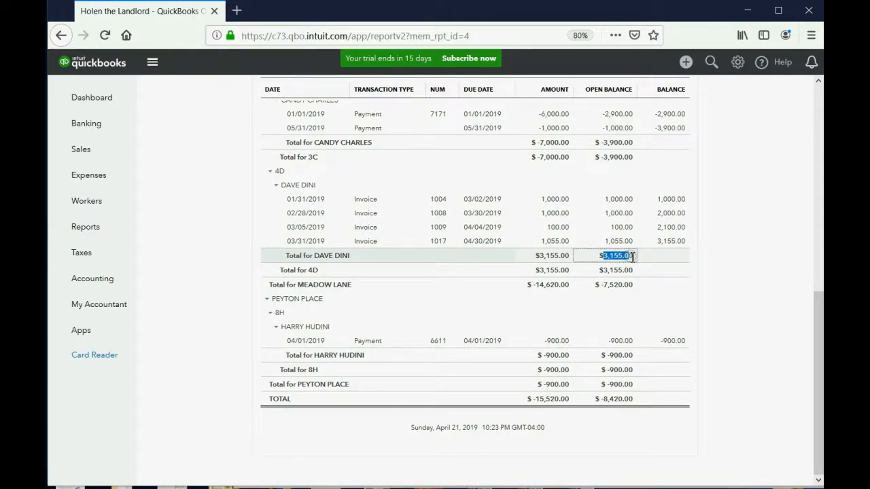
mouse_move(609, 227)
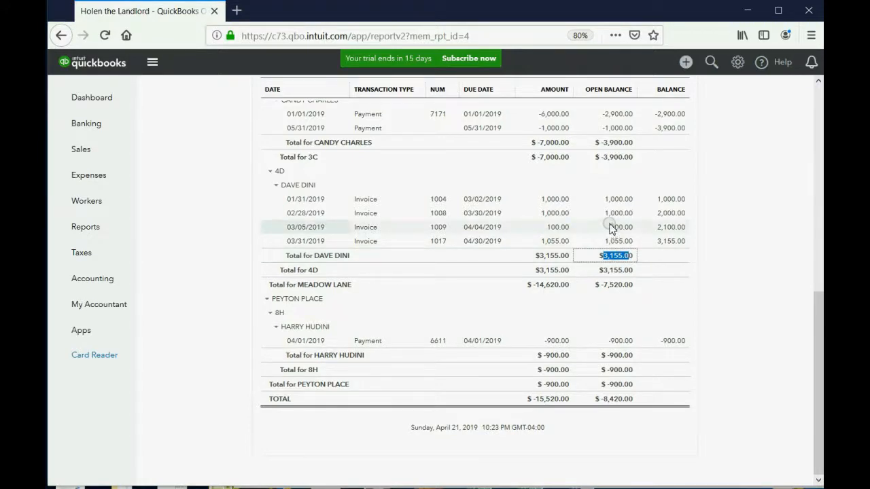
- Create a new journal entry and set its journal date to 08/15/2019
left_click(685, 62)
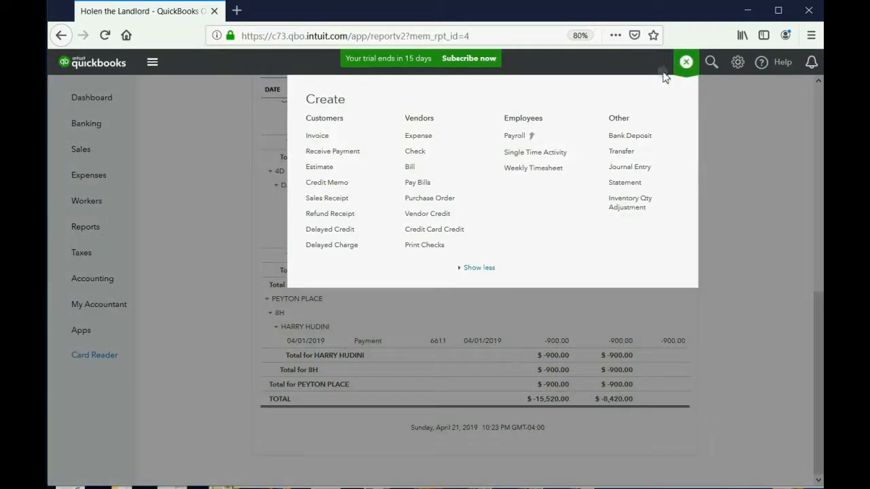
mouse_move(630, 166)
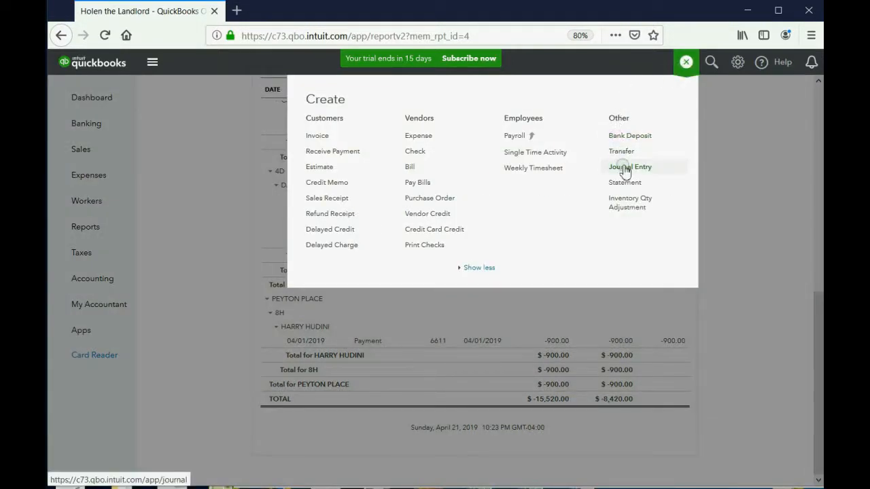
left_click(629, 166)
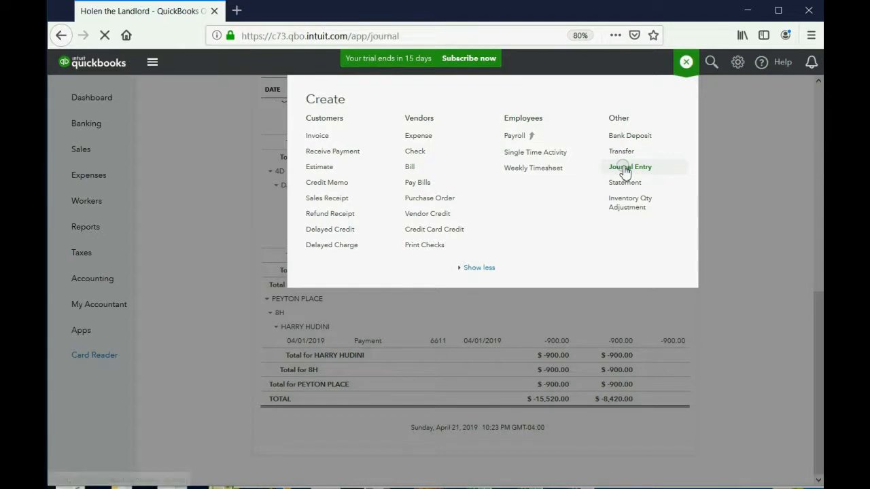
left_click(628, 166)
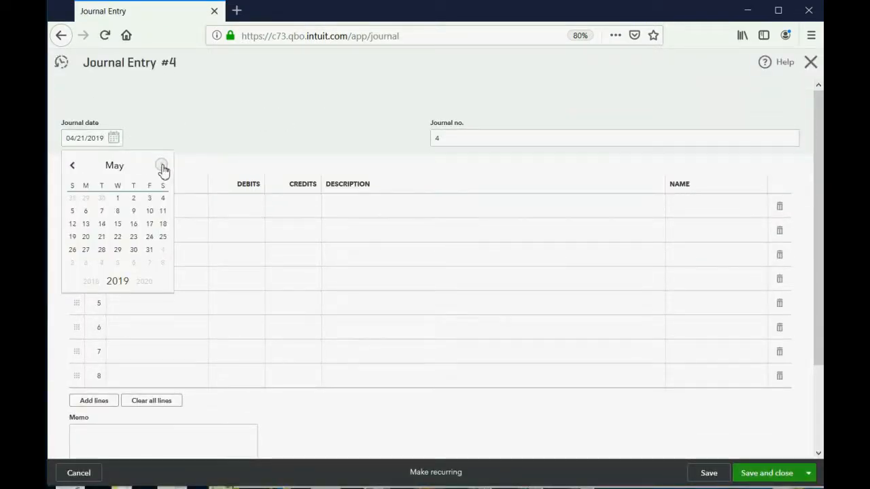
left_click(163, 166)
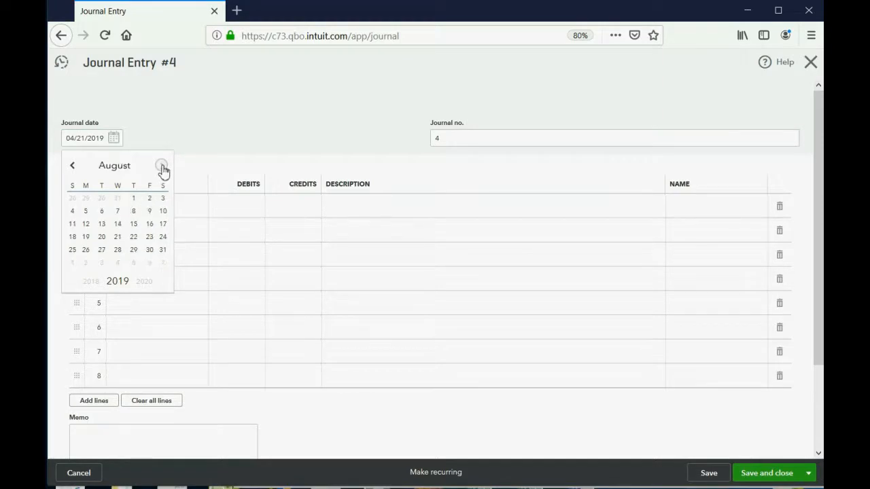
left_click(133, 223)
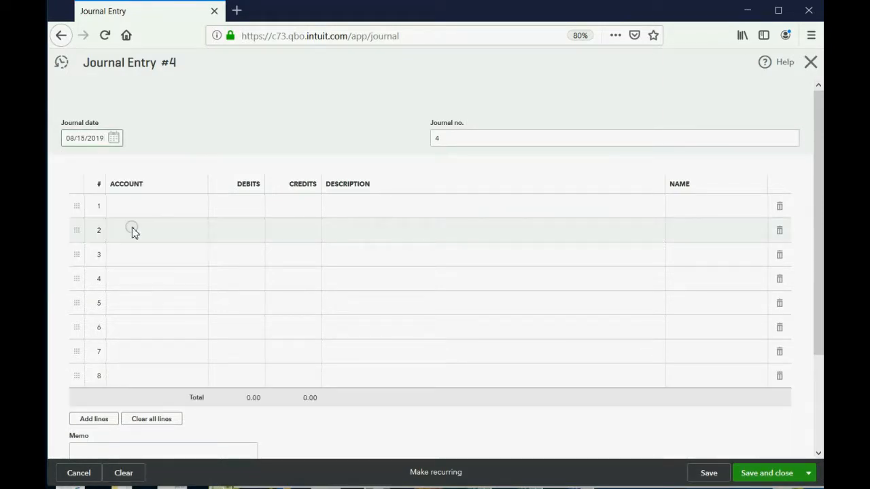
- Debit UNCOLLECTABLE RENT EXPENSE for 3,155.00 on line 1 of journal entry #4
left_click(156, 207)
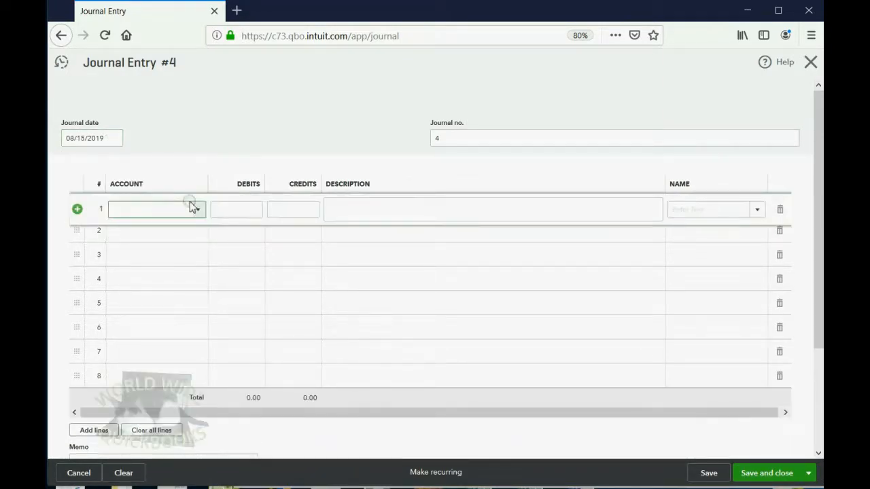
left_click(152, 209)
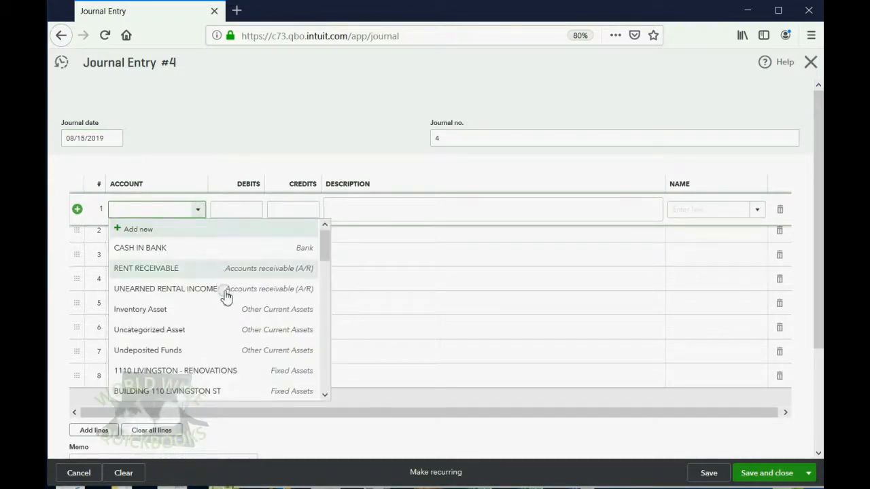
scroll("down", 3)
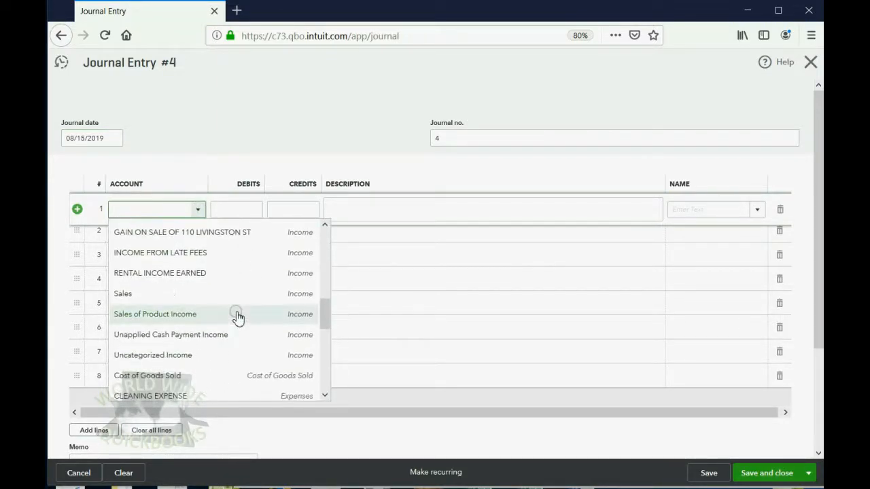
scroll("down", 3)
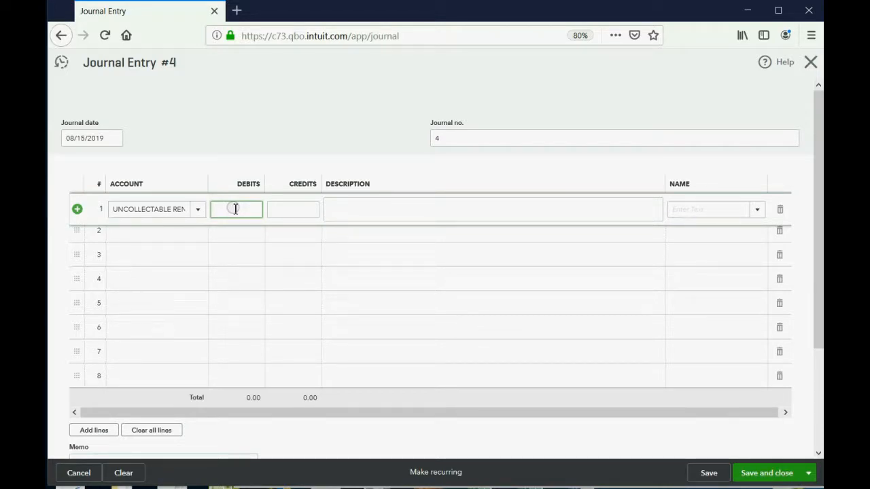
type("31")
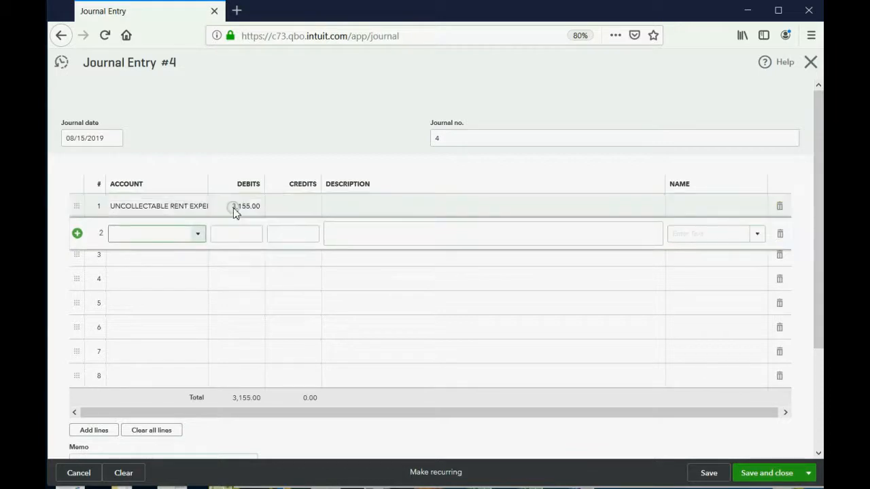
left_click(152, 233)
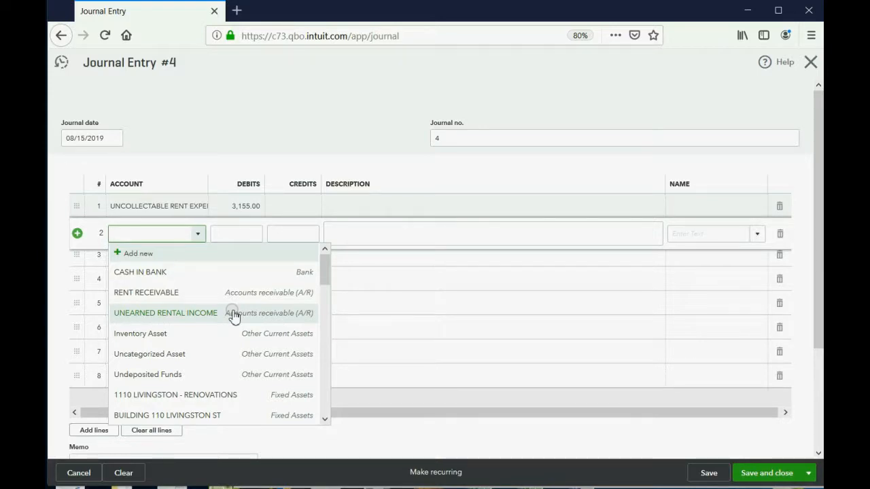
- Credit UNEARNED RENTAL INCOME for 3,155.00 on line 2, named to the MEADOW LANE:4D tenant
left_click(166, 312)
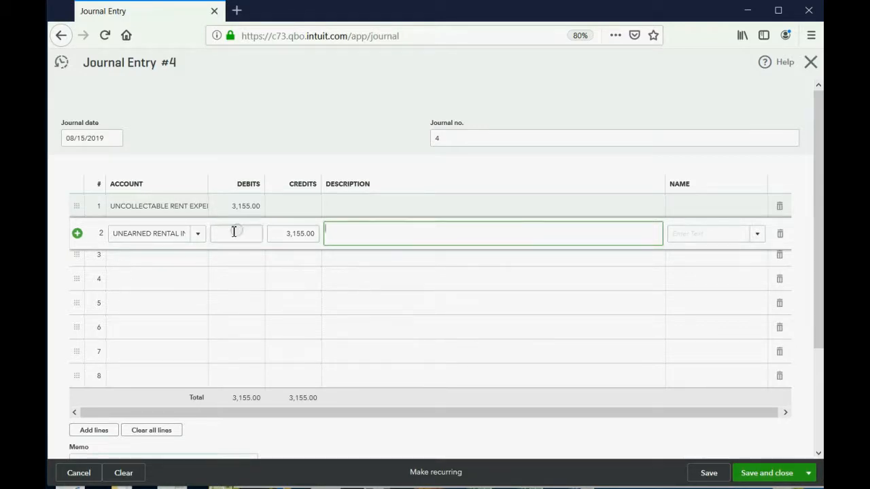
left_click(197, 234)
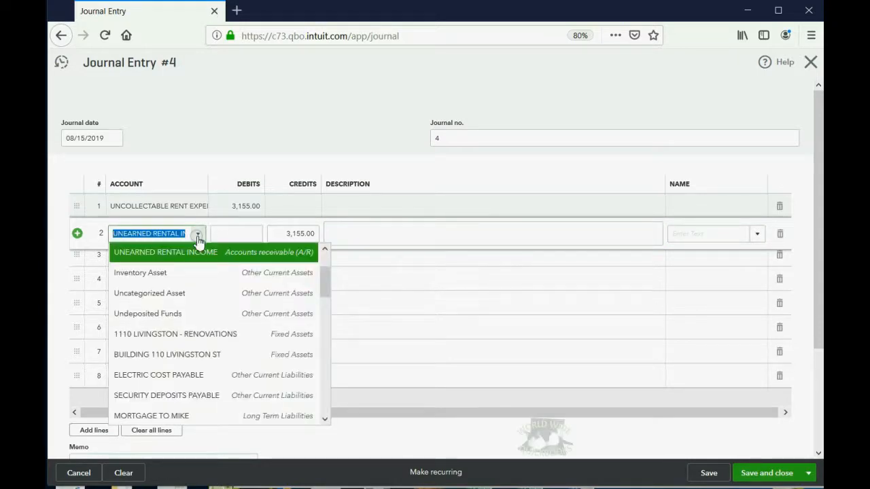
left_click(165, 251)
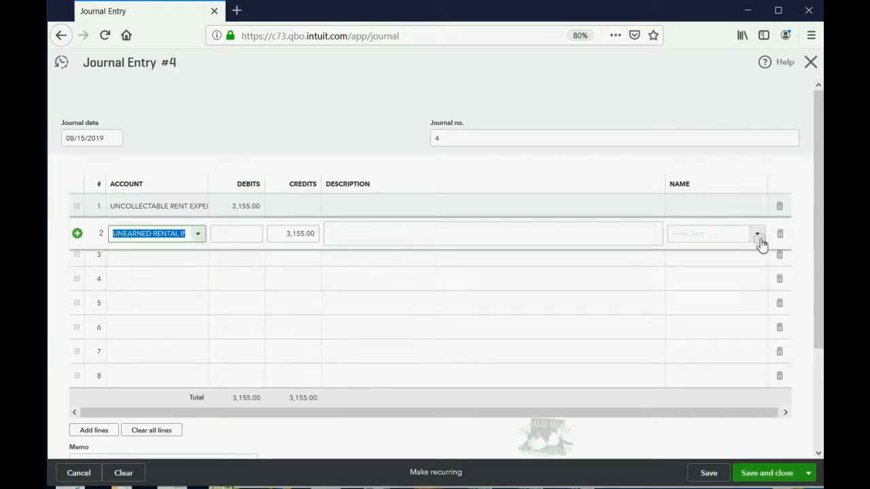
left_click(756, 234)
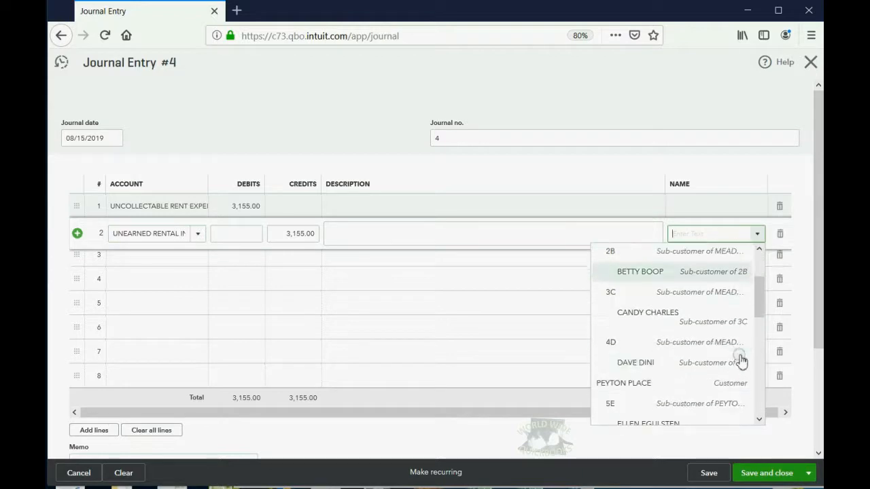
left_click(636, 361)
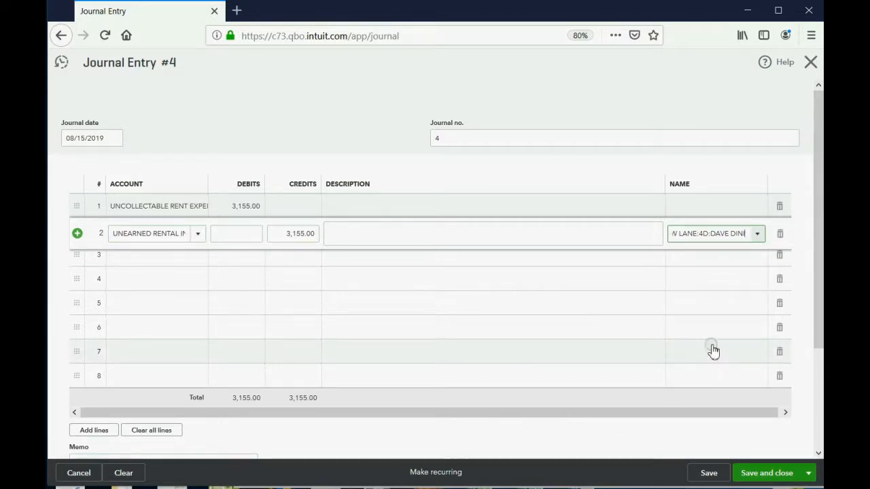
left_click(199, 234)
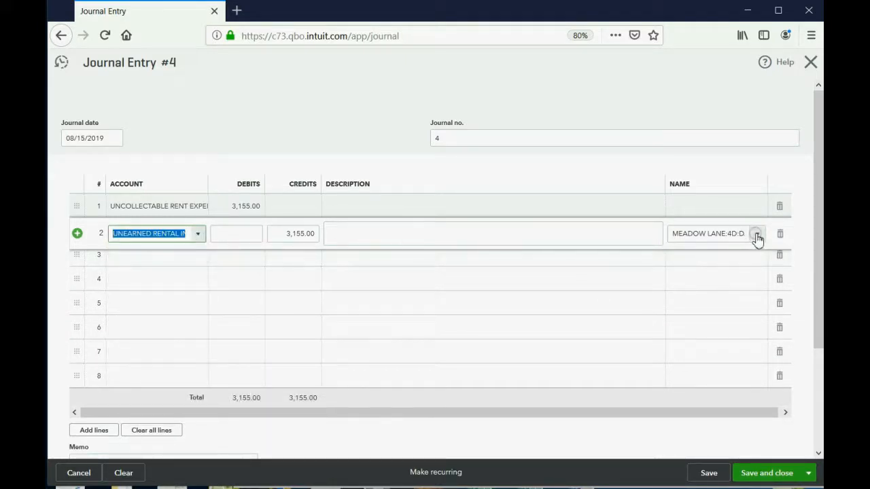
left_click(714, 234)
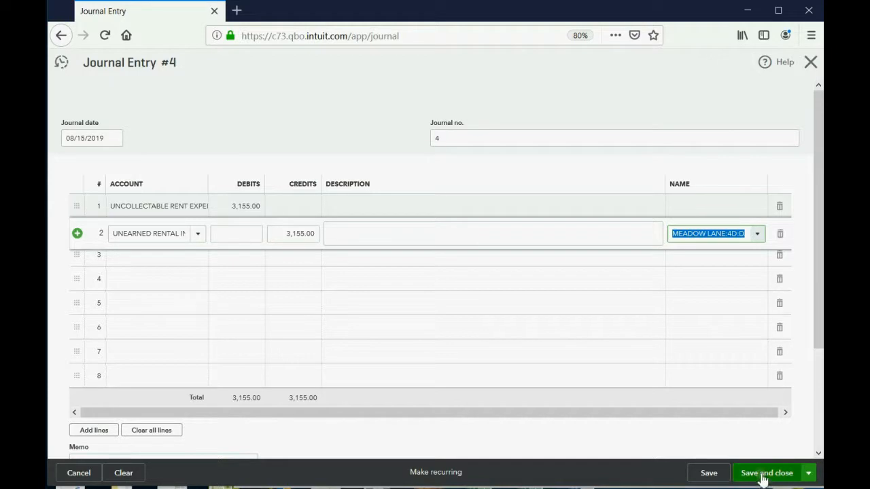
left_click(767, 473)
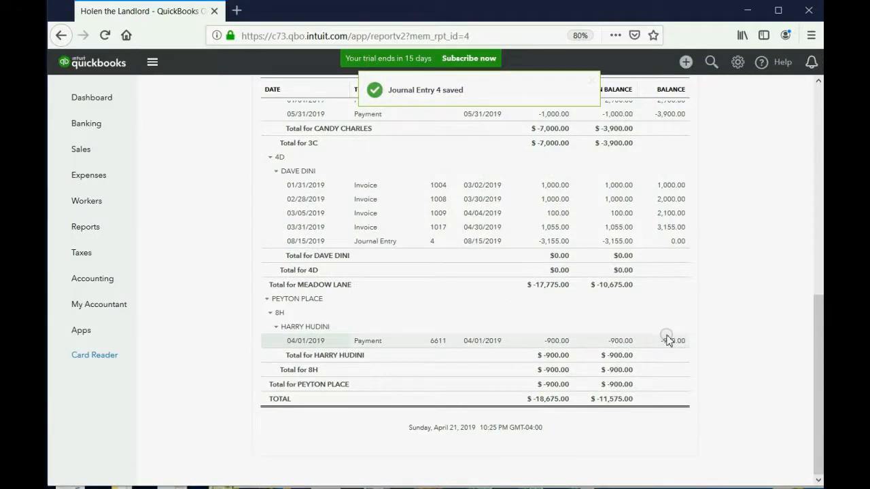
scroll("up", 3)
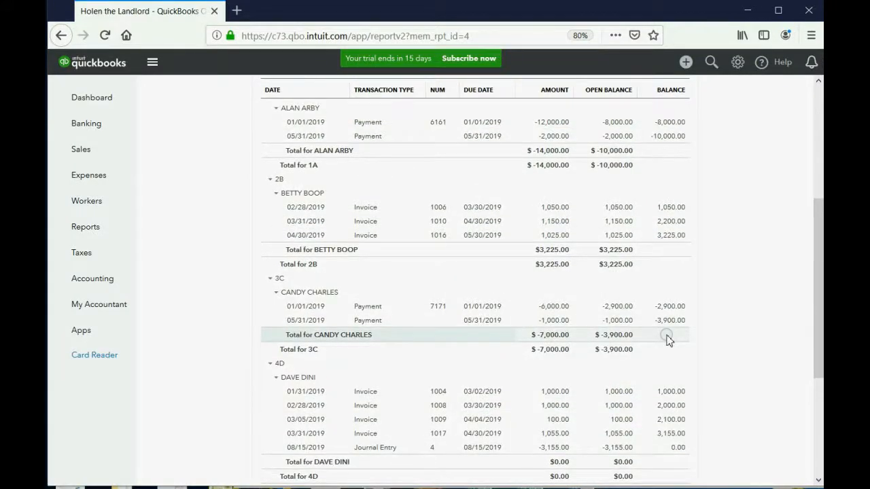
scroll("down", 3)
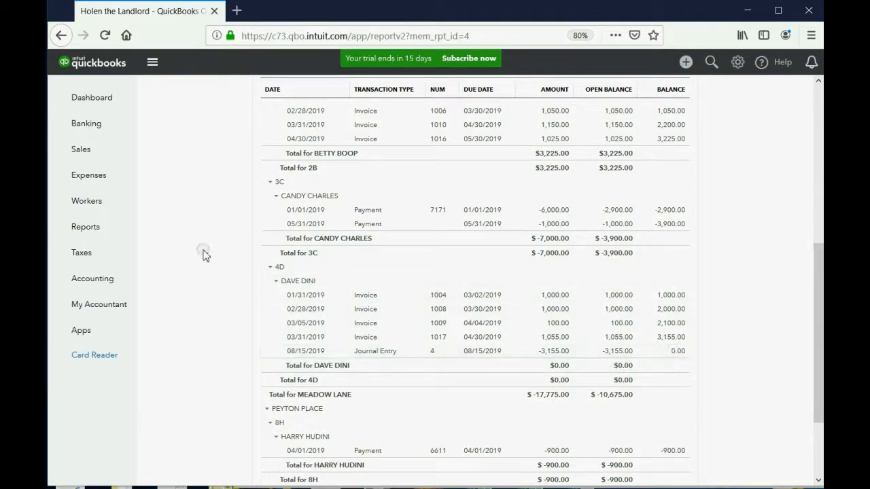
- Run the Trial Balance-All report showing UNCOLLECTABLE RENT EXPENSE at 3,155.00
left_click(84, 225)
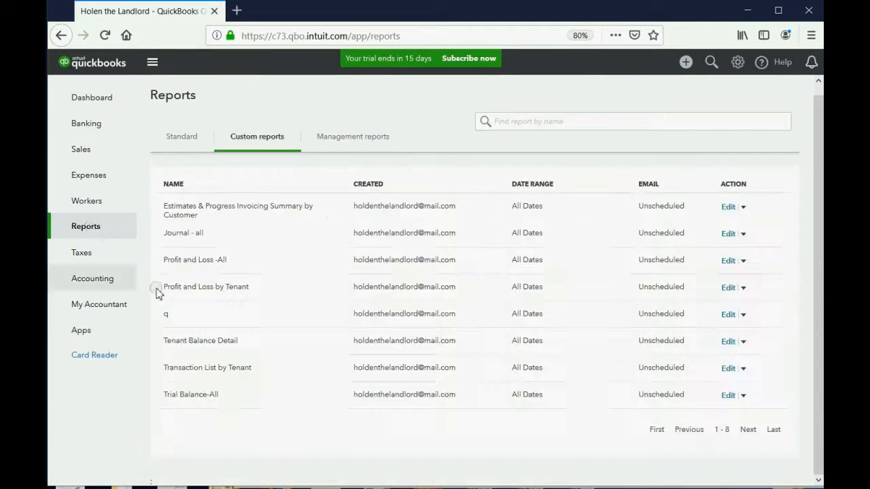
left_click(190, 394)
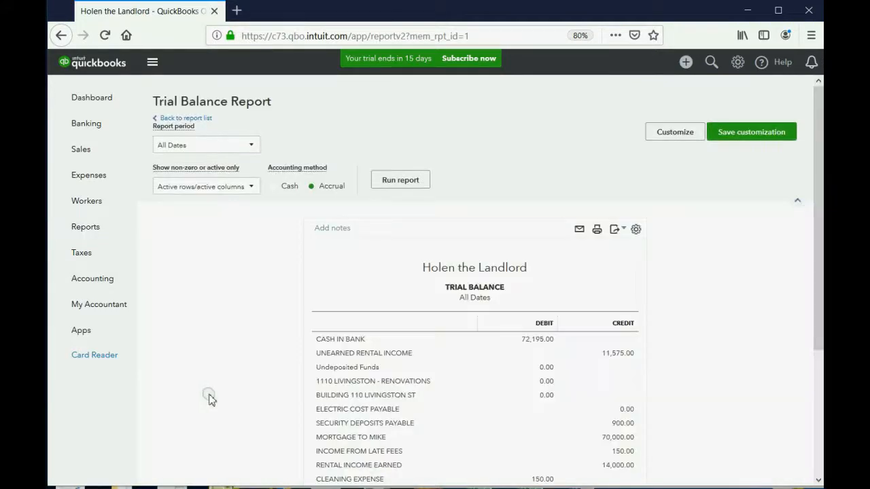
scroll("down", 3)
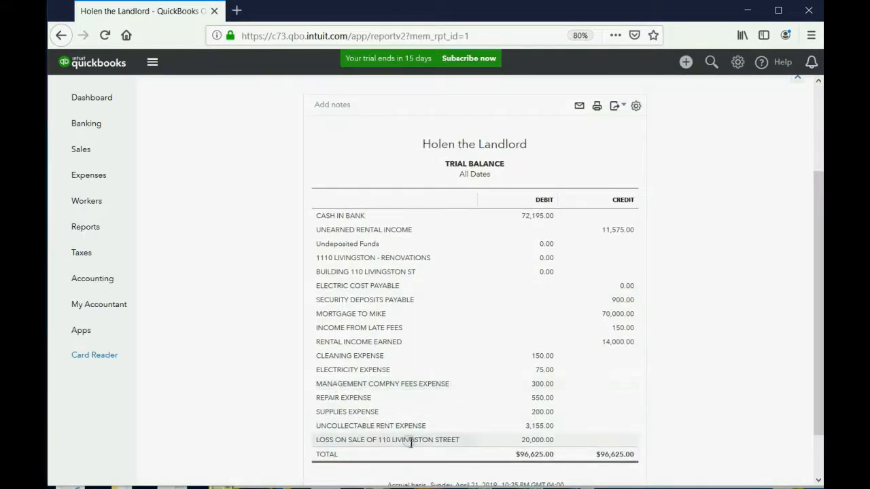